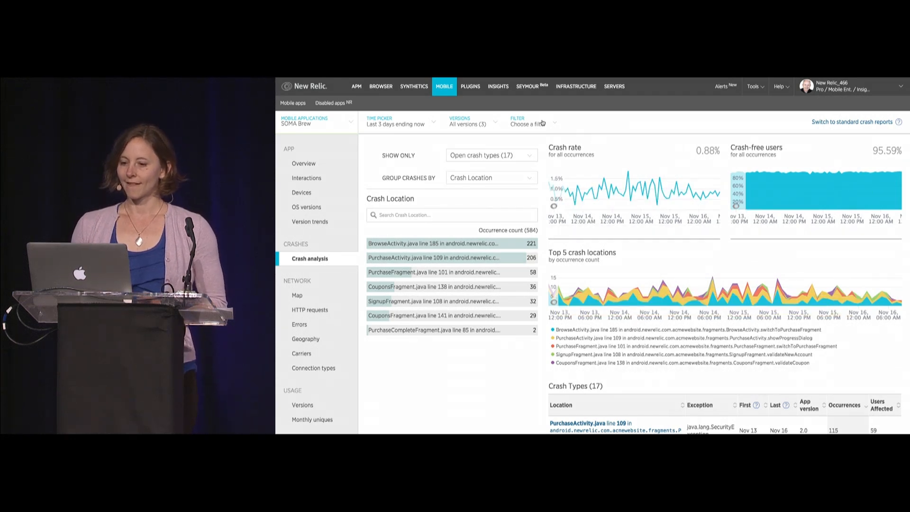
Filter crash analysis to the one user's authentication_email value, leaving one crash type
click(531, 123)
text(tcar)
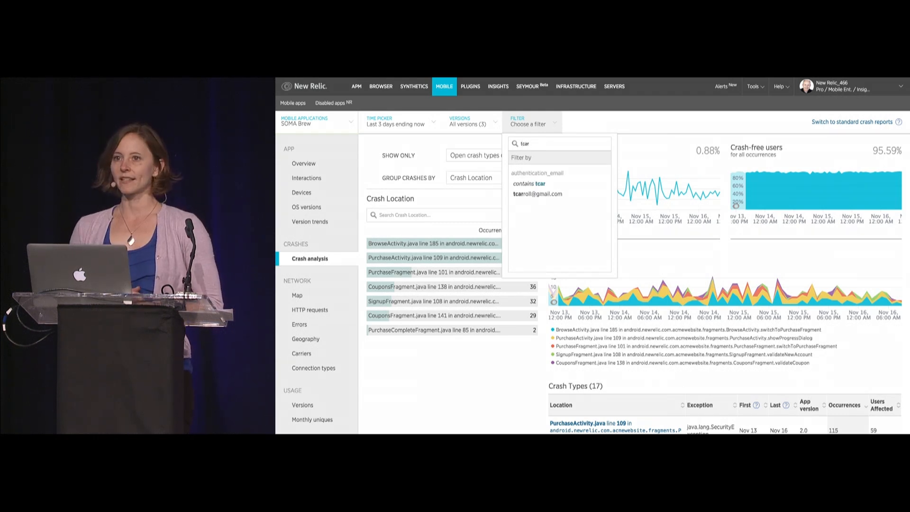
mouse_move(537, 194)
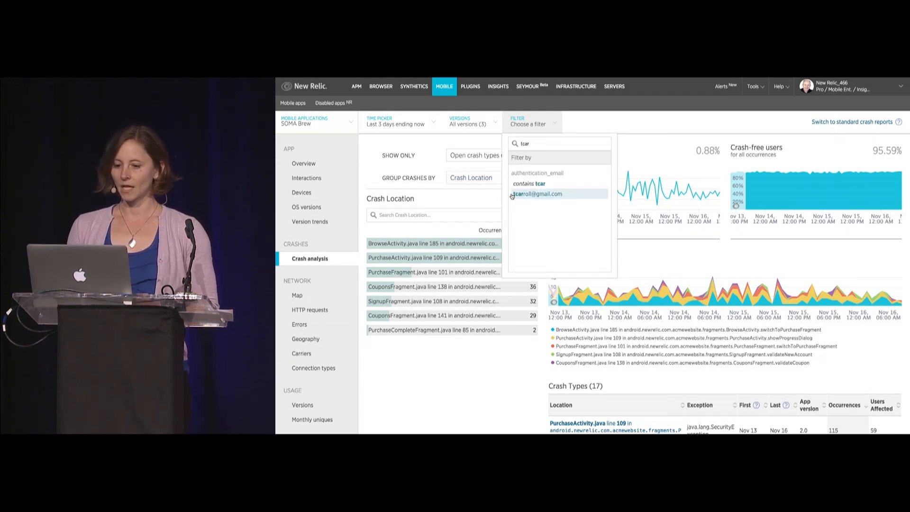
click(537, 193)
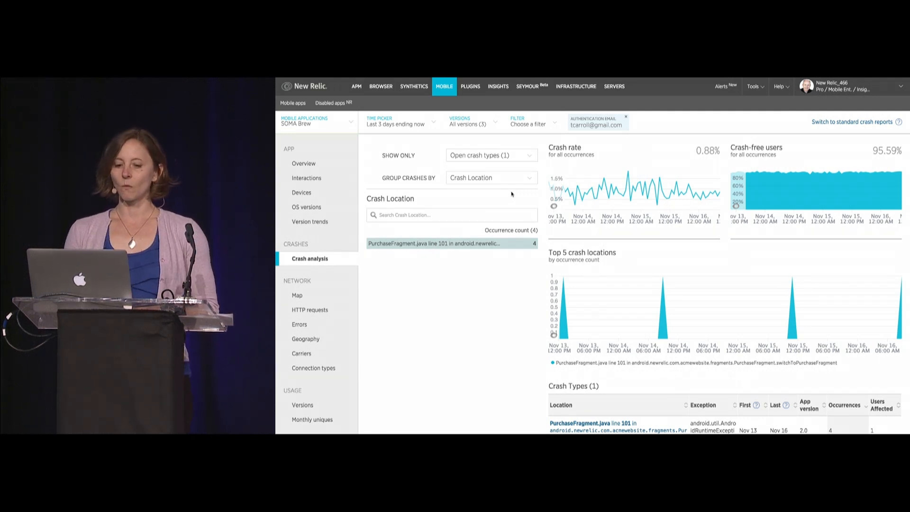
mouse_move(451, 244)
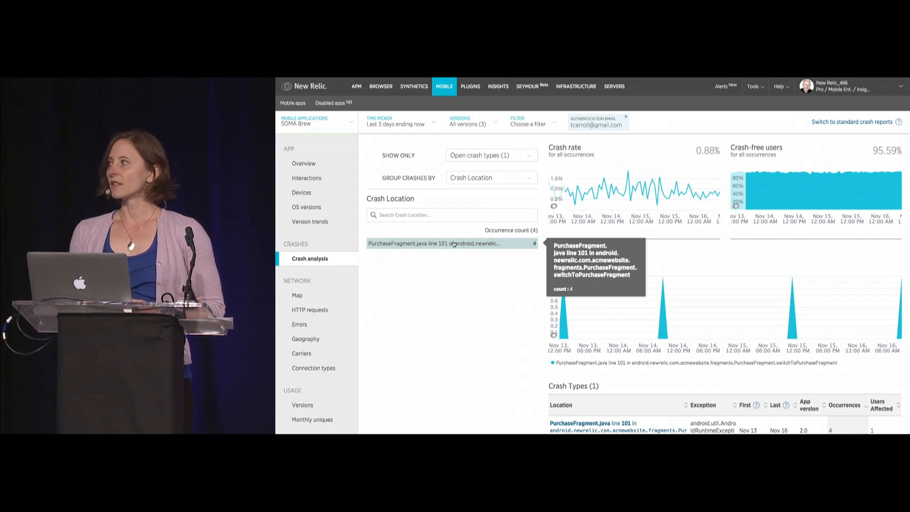
mouse_move(577, 418)
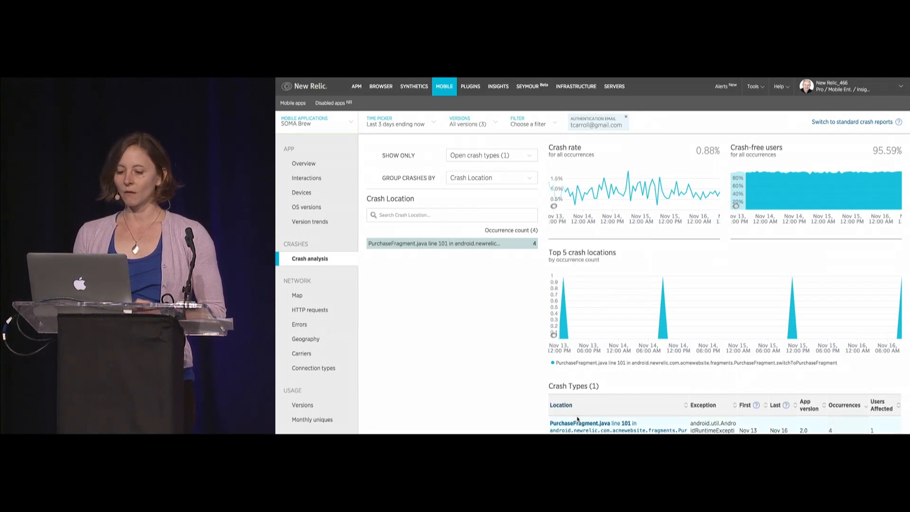
mouse_move(592, 423)
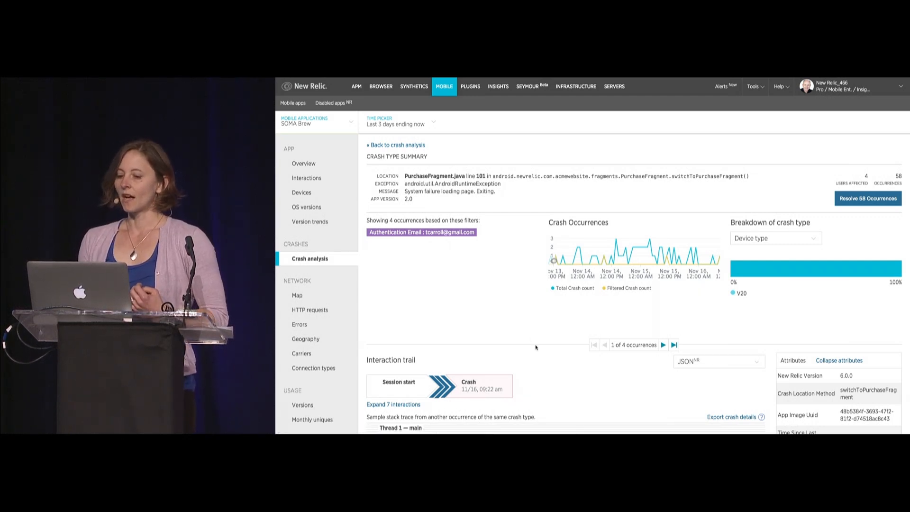
Scroll the PurchaseFragment.java line 101 crash type summary to its interaction trail and stack trace
scroll(down, 3)
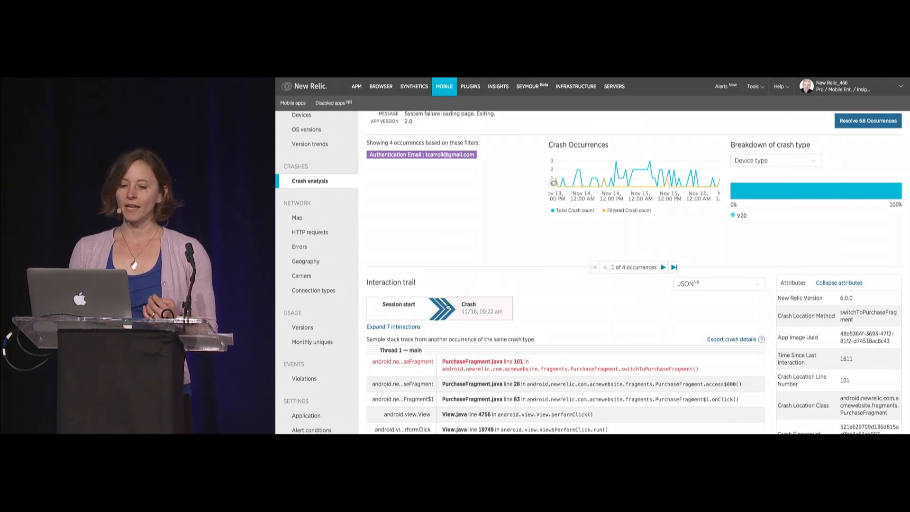
Expand all 7 interactions in the trail, from app launch to the PurchaseFragment crash
click(393, 326)
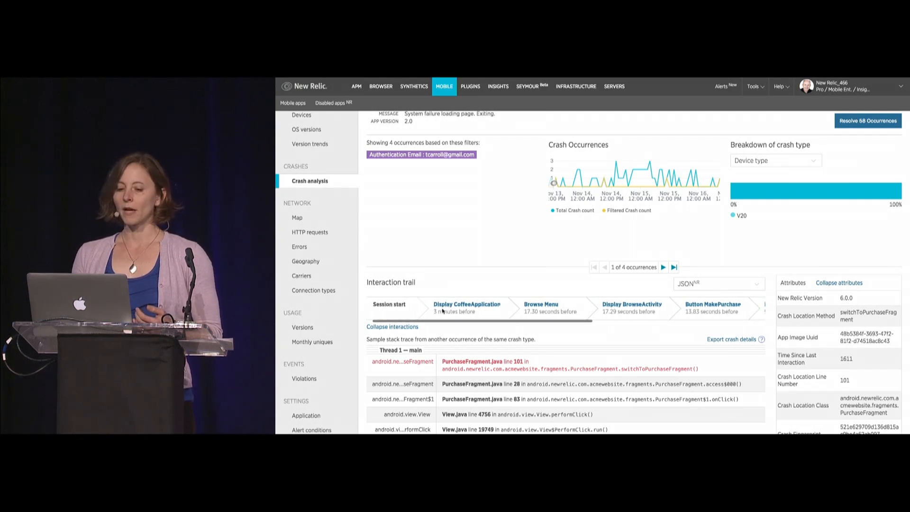
scroll(right, 3)
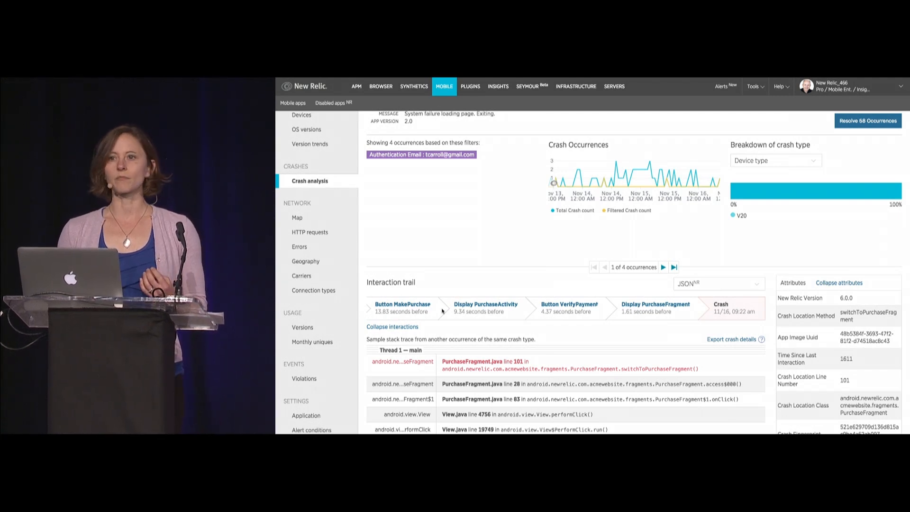
mouse_move(737, 298)
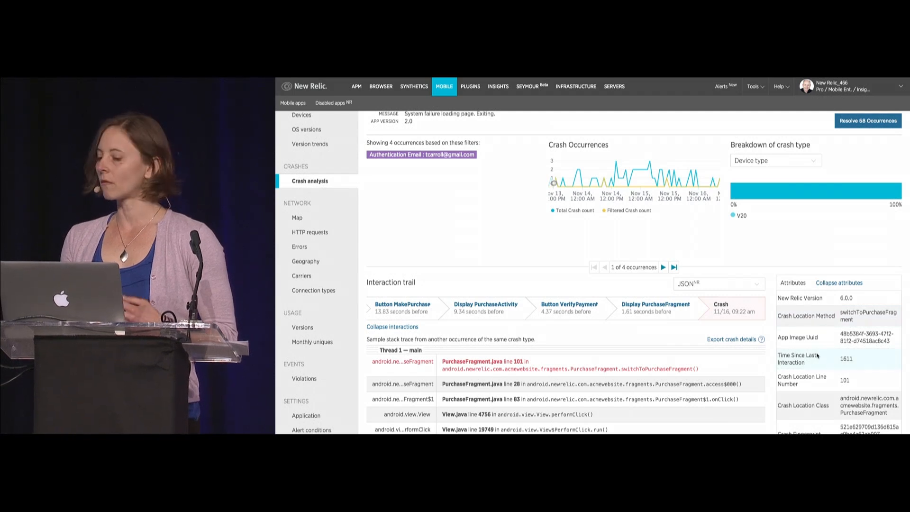
scroll(down, 3)
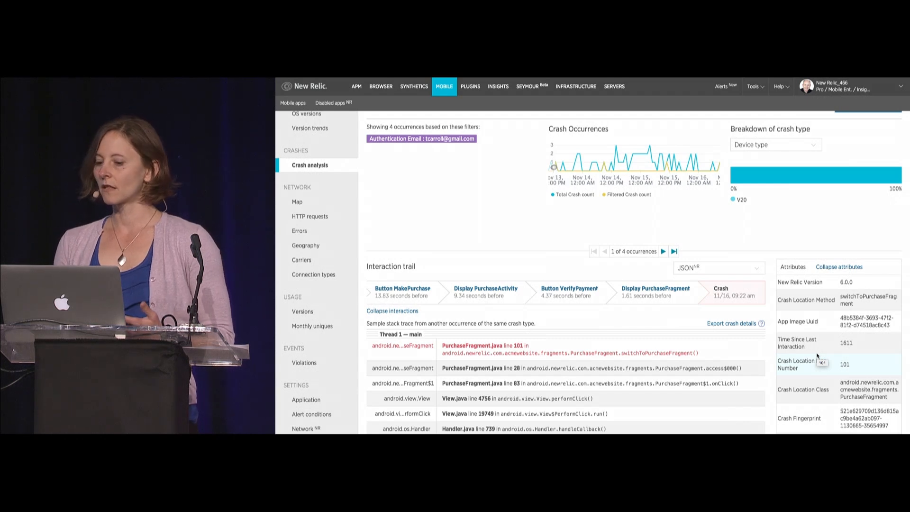
scroll(down, 3)
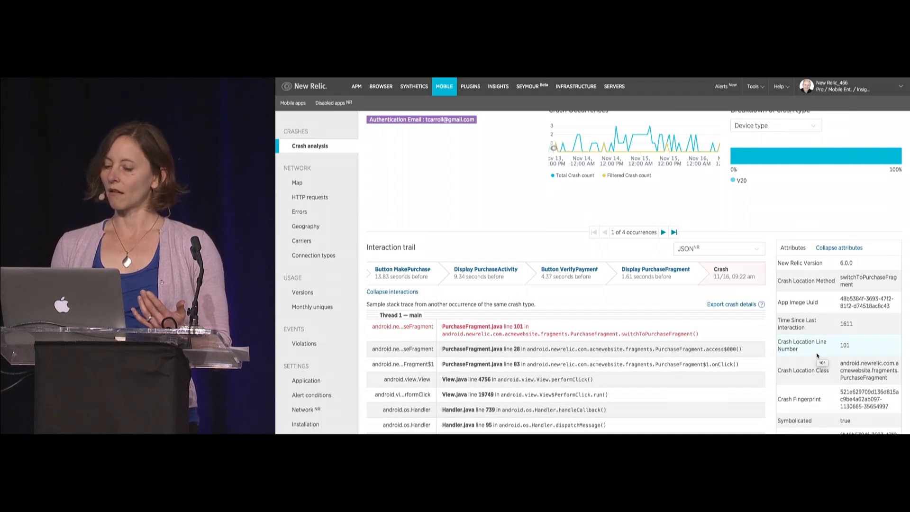
scroll(down, 3)
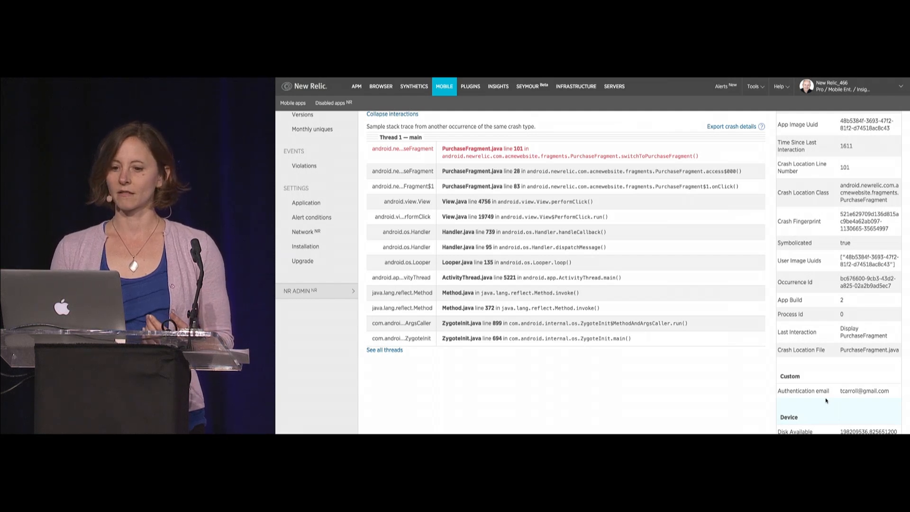
scroll(up, 3)
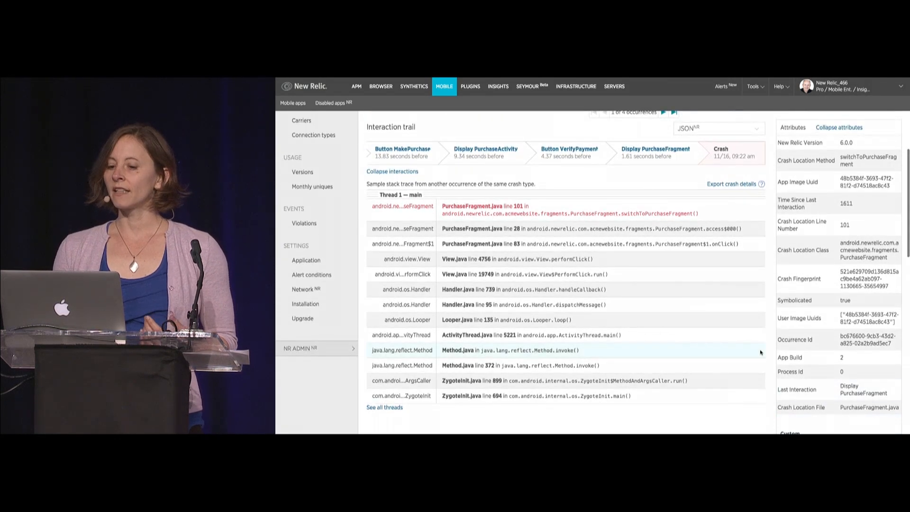
mouse_move(693, 294)
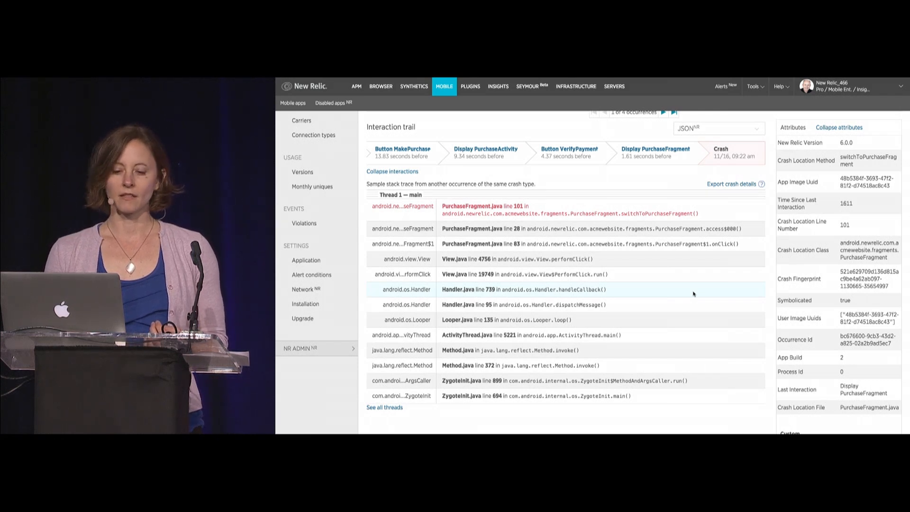
scroll(up, 3)
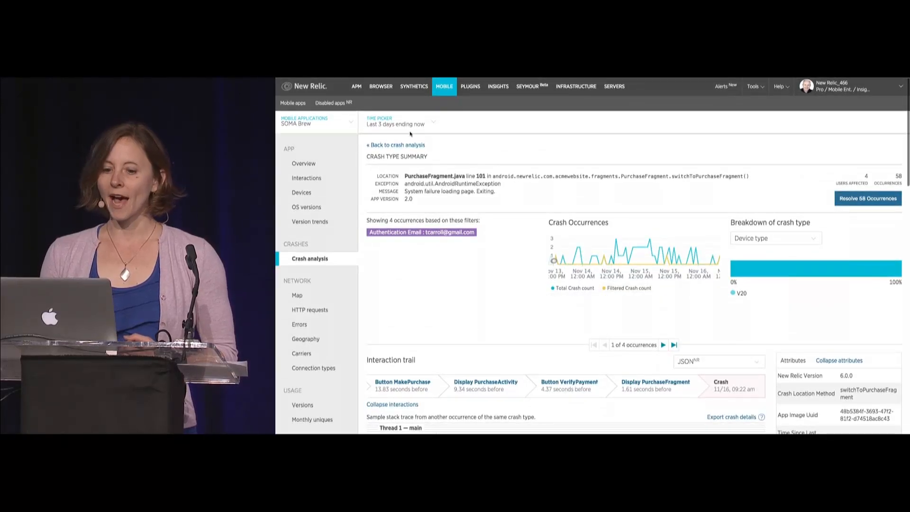
Return to crash analysis filtered by the PurchaseFragment crash location only, without the email filter
click(396, 144)
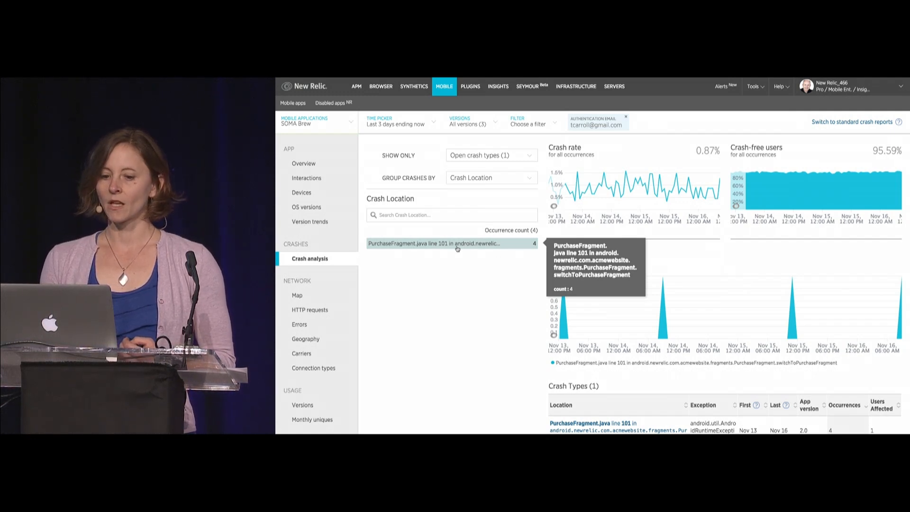
click(453, 242)
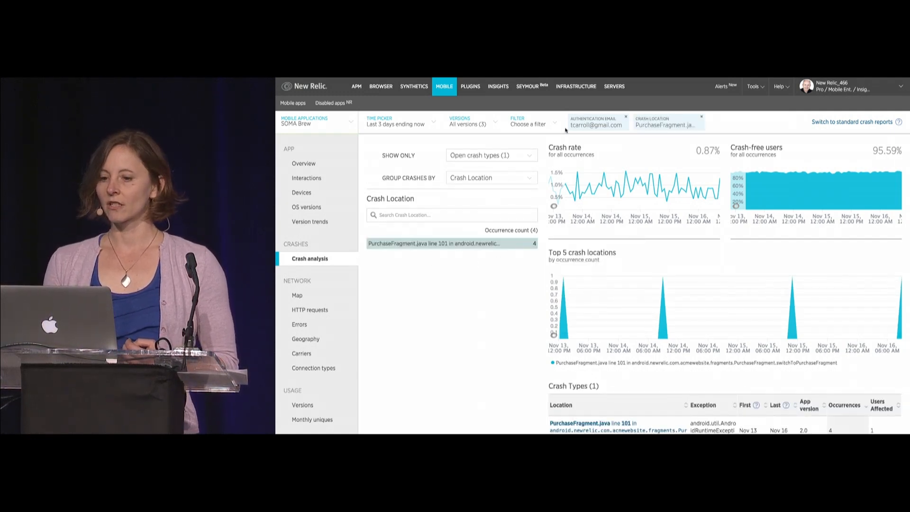
click(625, 116)
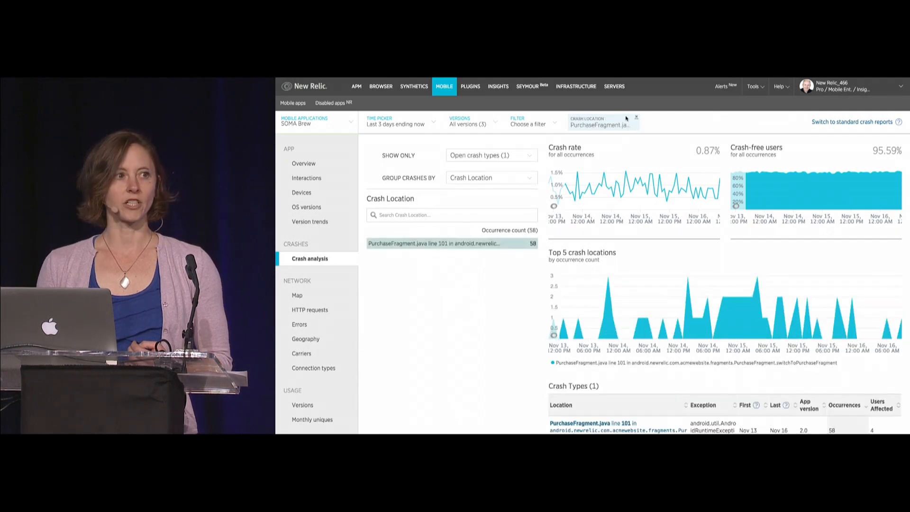
Search the Group crashes by options for 'email'
click(490, 177)
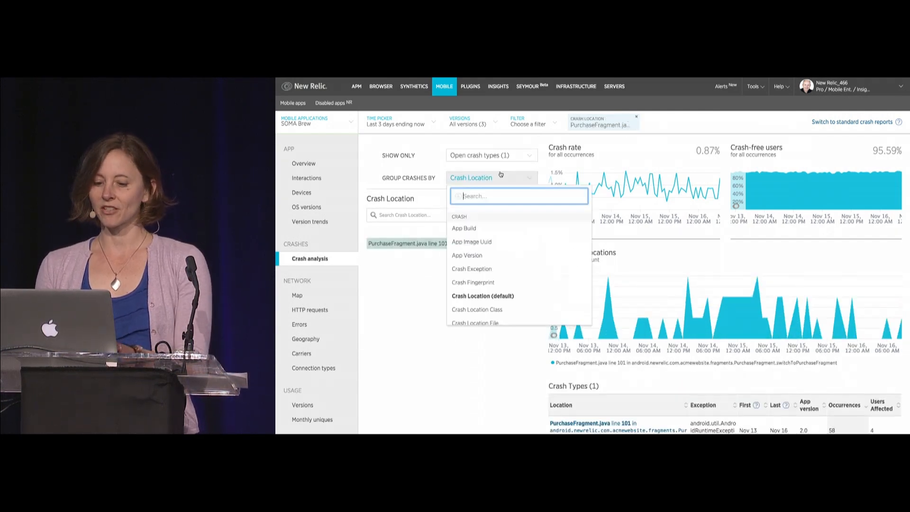
text(email)
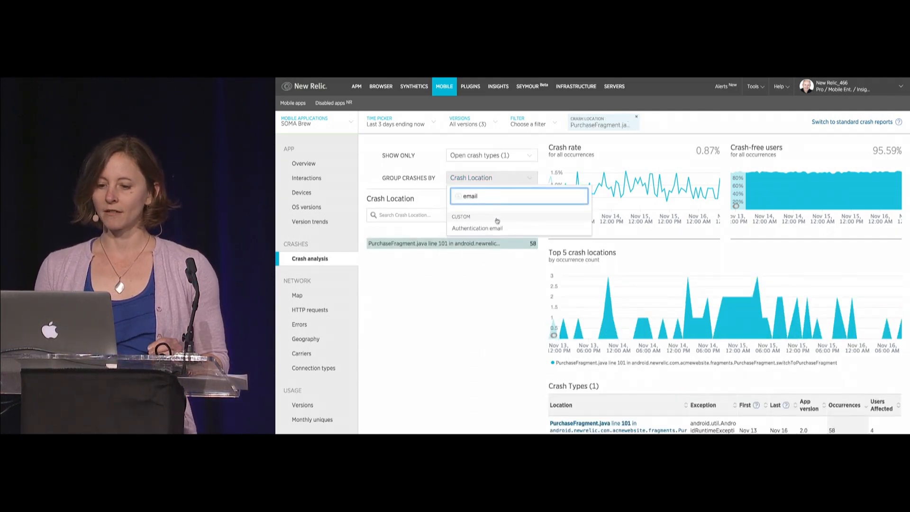
Group the 58 PurchaseFragment crashes by Authentication email across four users
click(476, 227)
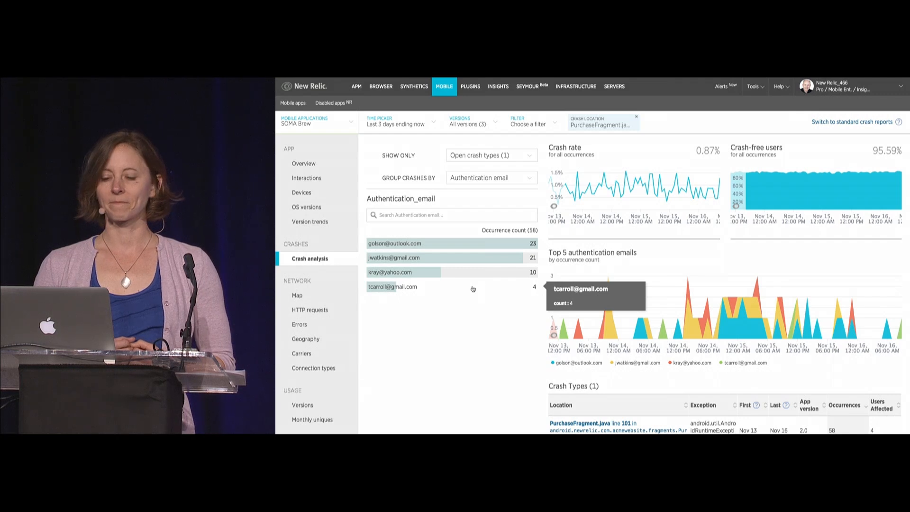
mouse_move(591, 242)
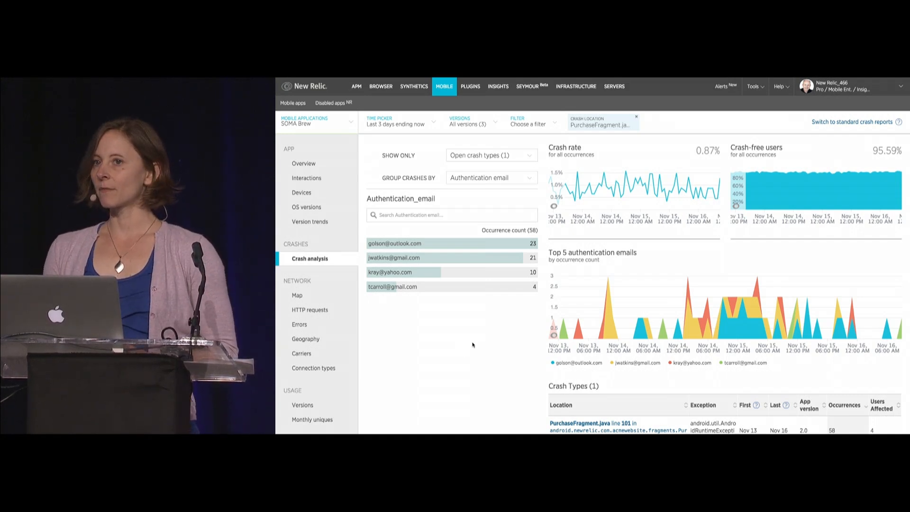
mouse_move(594, 202)
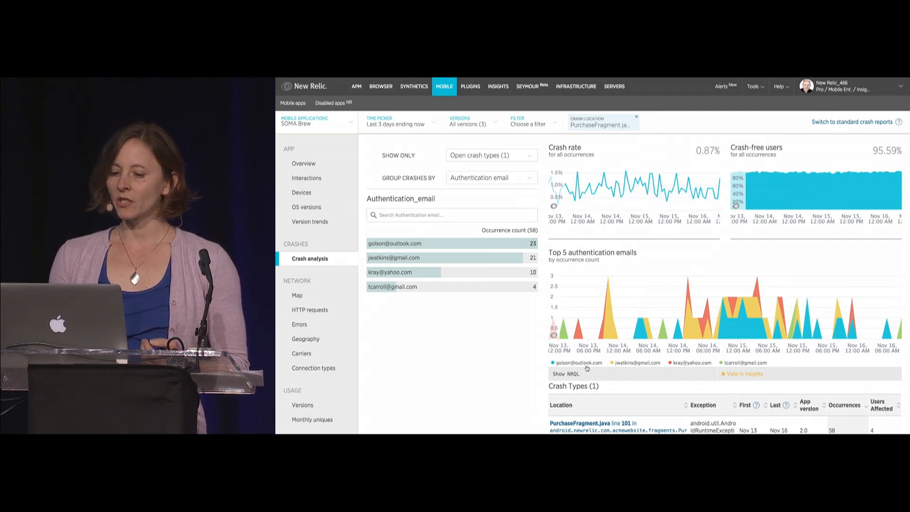
Review the NRQL query behind the email crash chart, then view it in Insights
click(566, 374)
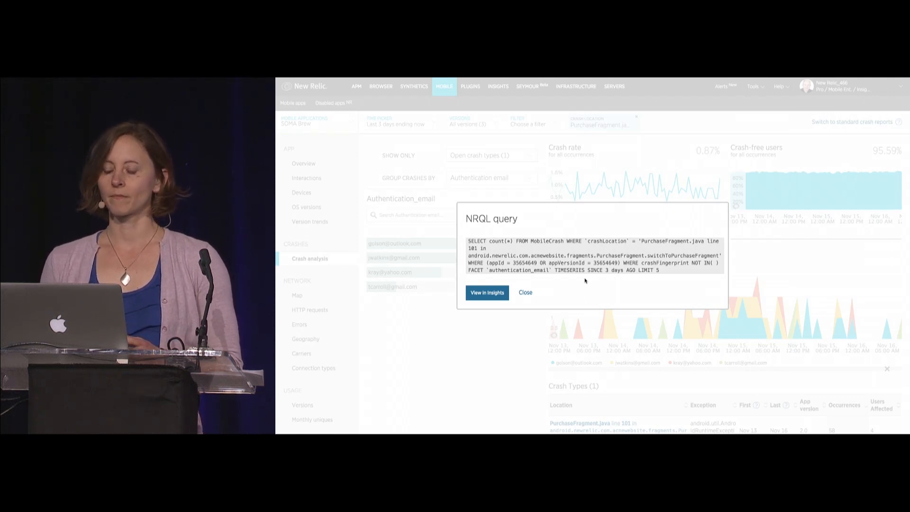
click(524, 292)
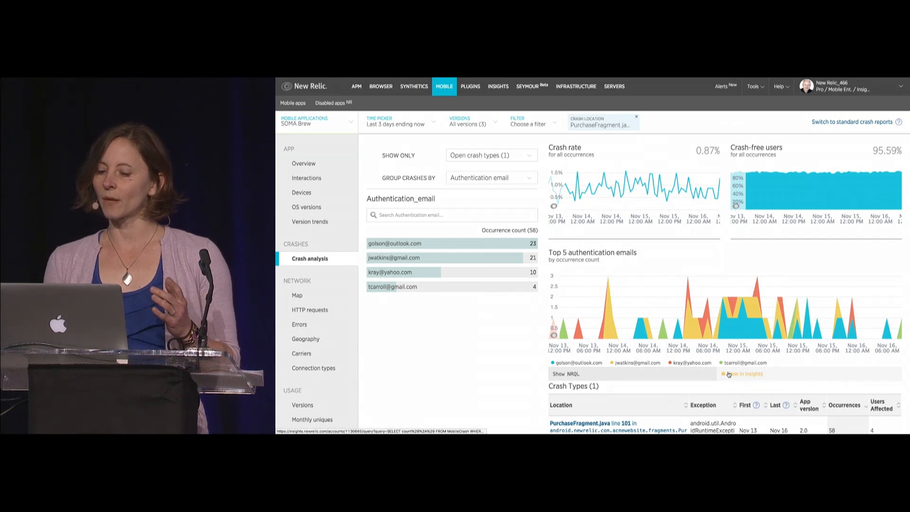
click(745, 373)
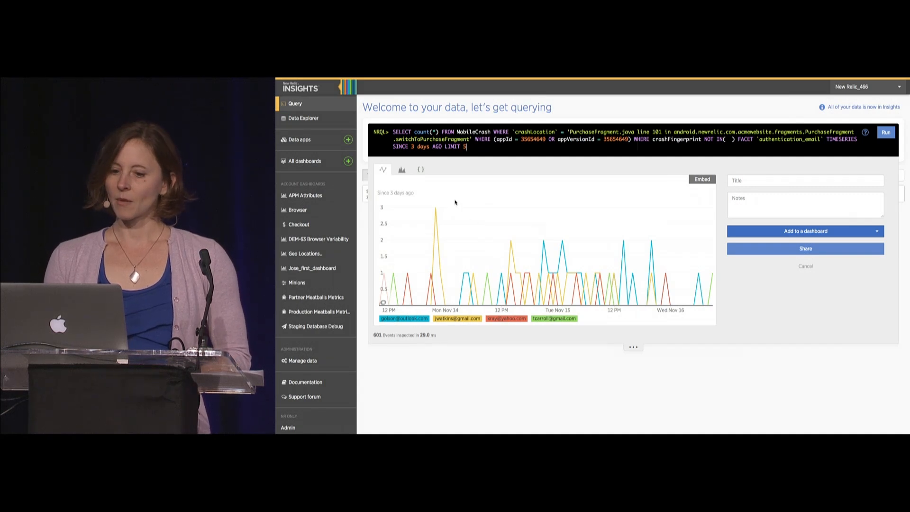
Render the per-user crash counts as a stacked area chart instead of a line chart
click(402, 169)
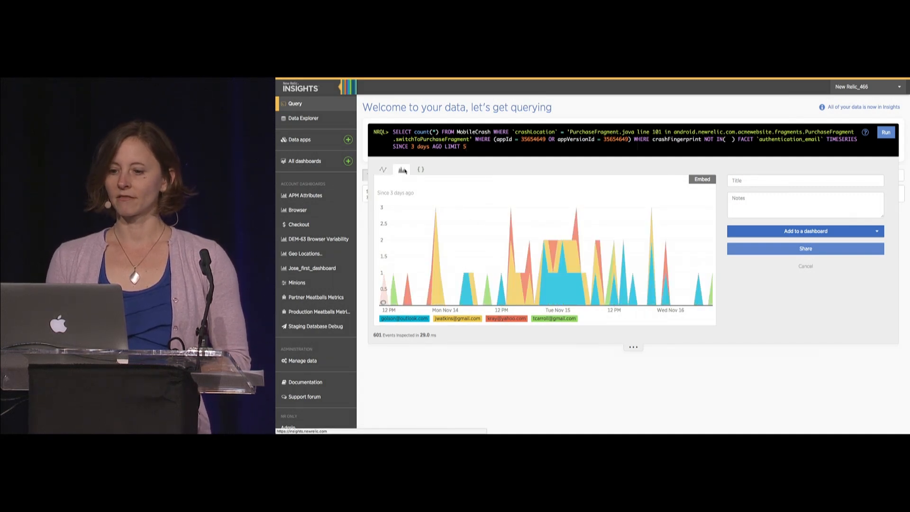